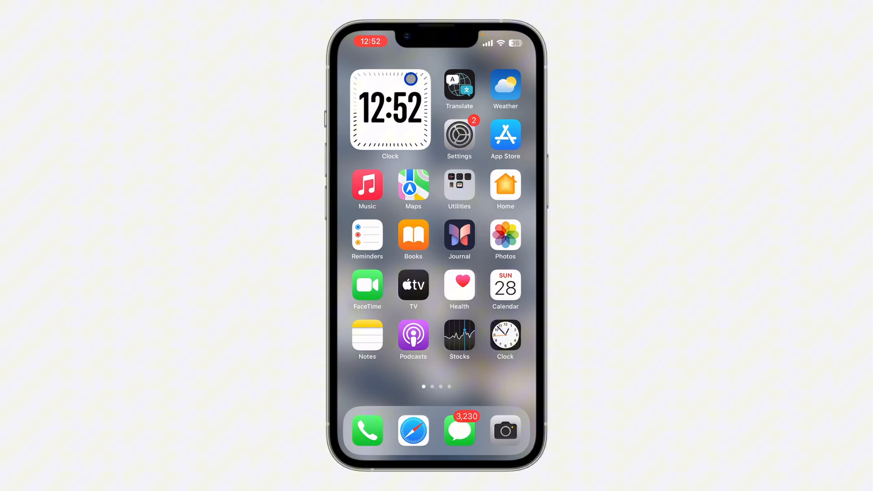
Swipe to the Home Screen's second page, where the Messenger icon sits
scroll(left, 3)
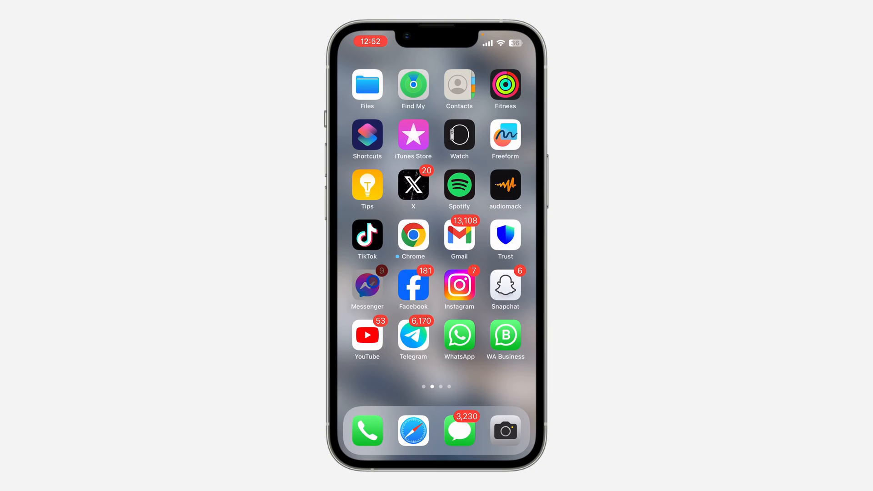
Launch Messenger and reach the profile QR code from the account settings
click(367, 285)
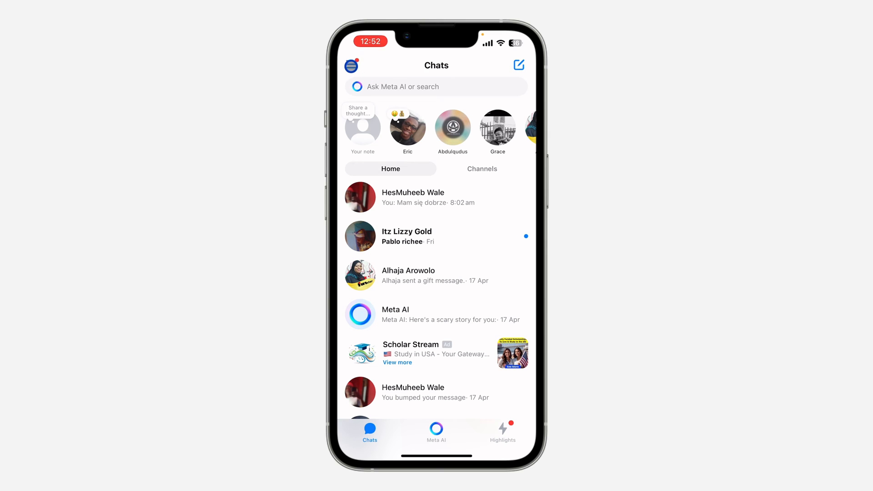
click(351, 66)
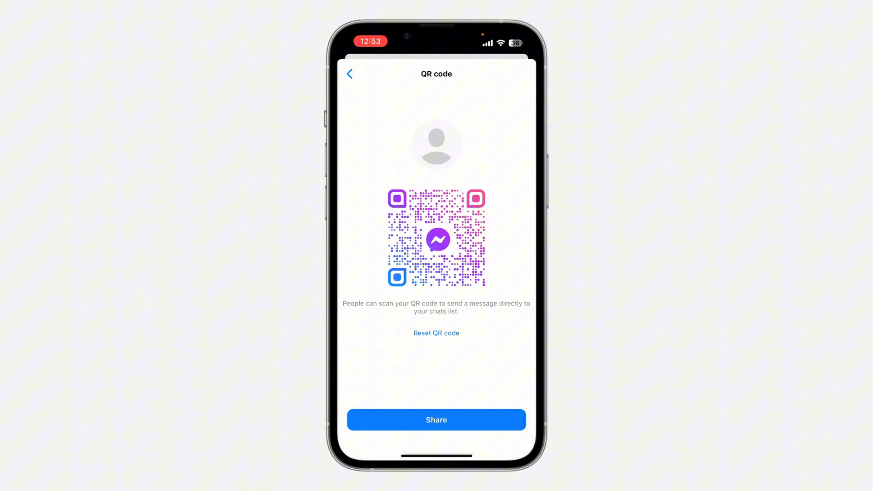
click(436, 419)
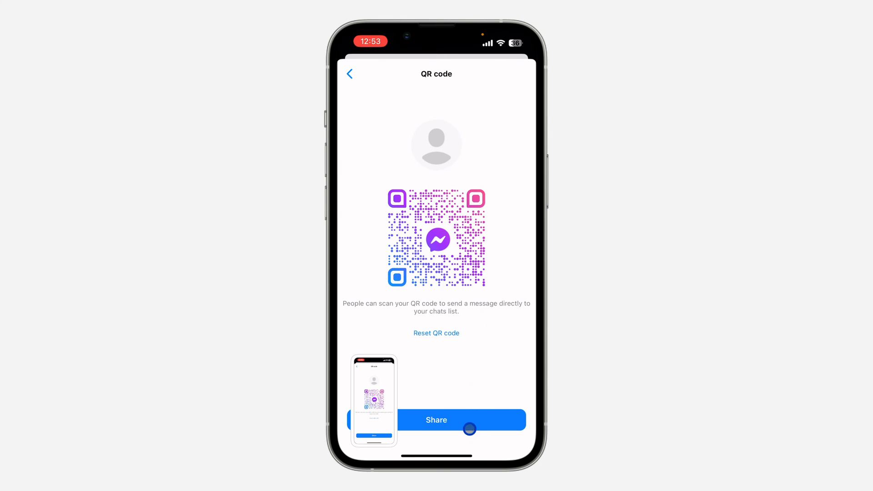
Copy the profile link from the iOS share sheet and return to Settings
click(436, 419)
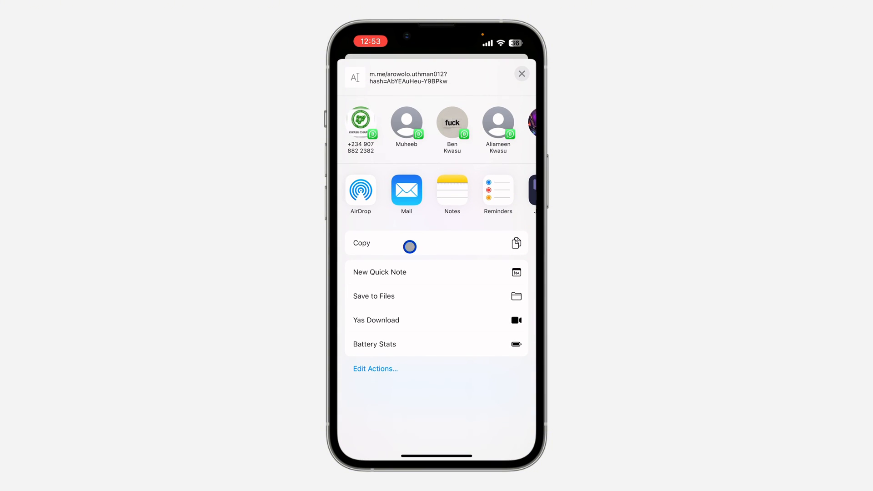
click(521, 73)
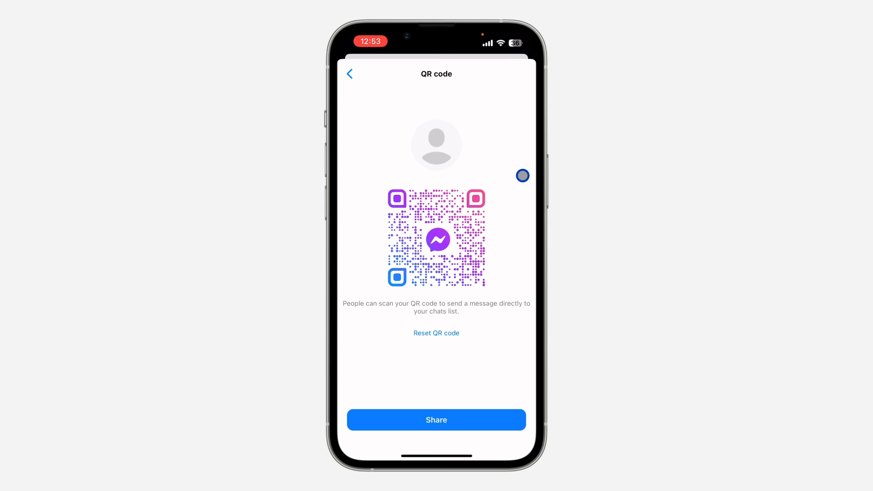
click(349, 74)
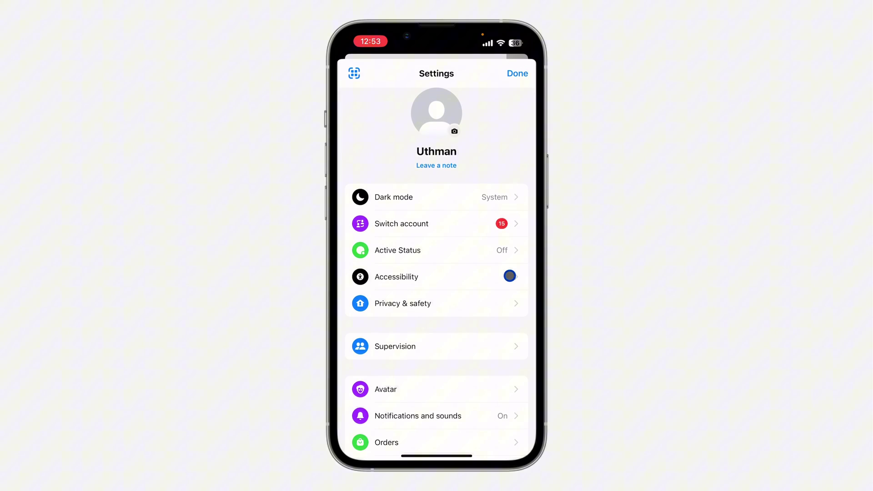